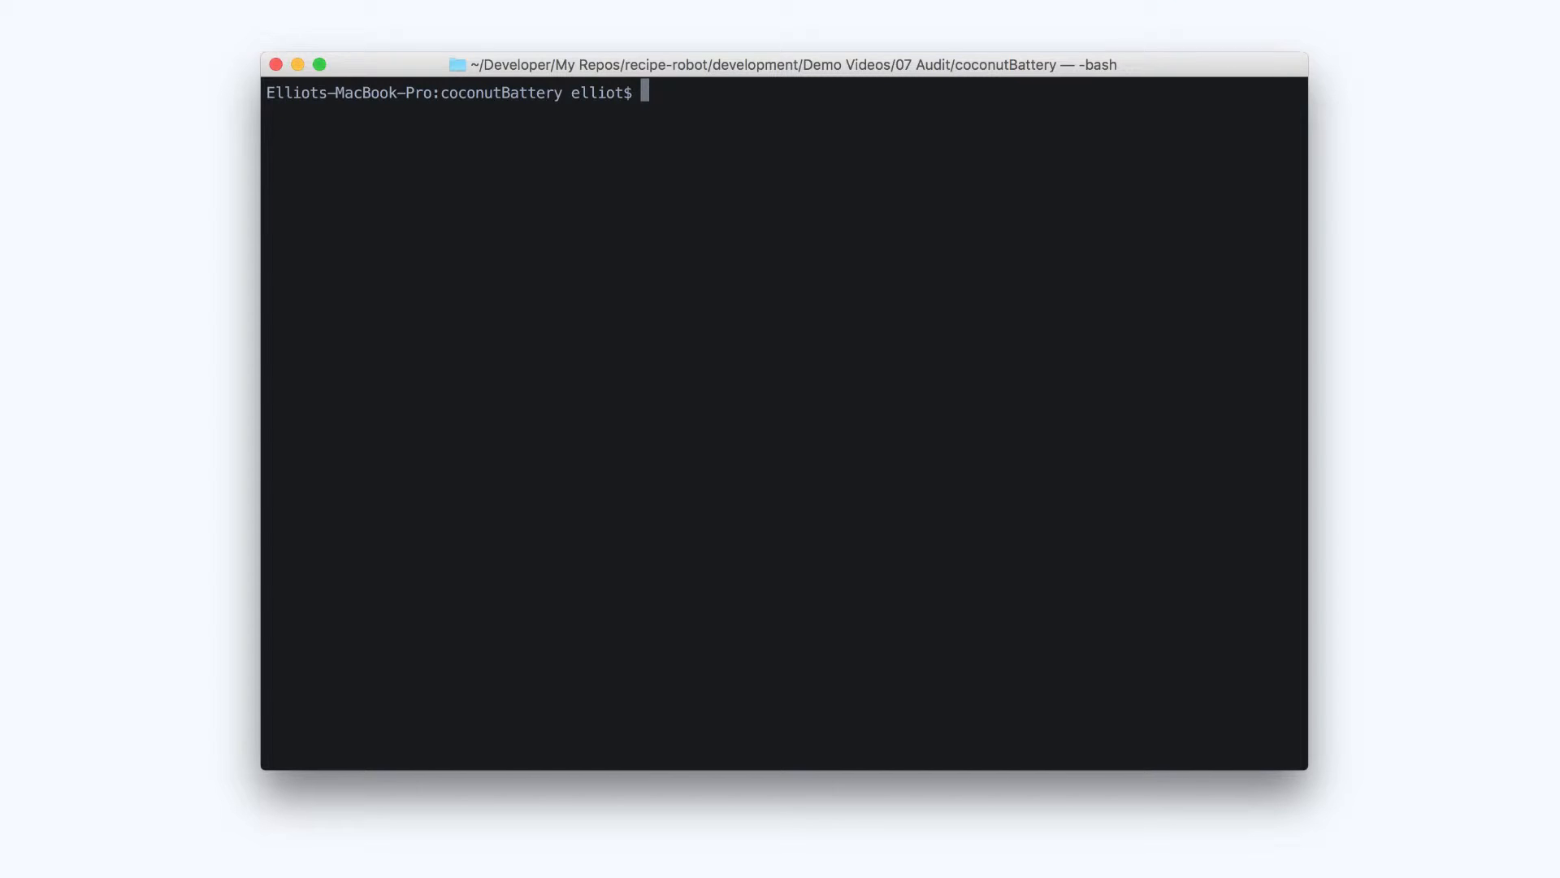
# Enter 'plutil -convert xml1 *.recipe' to convert the old recipes to XML
pyautogui.write('plutil')
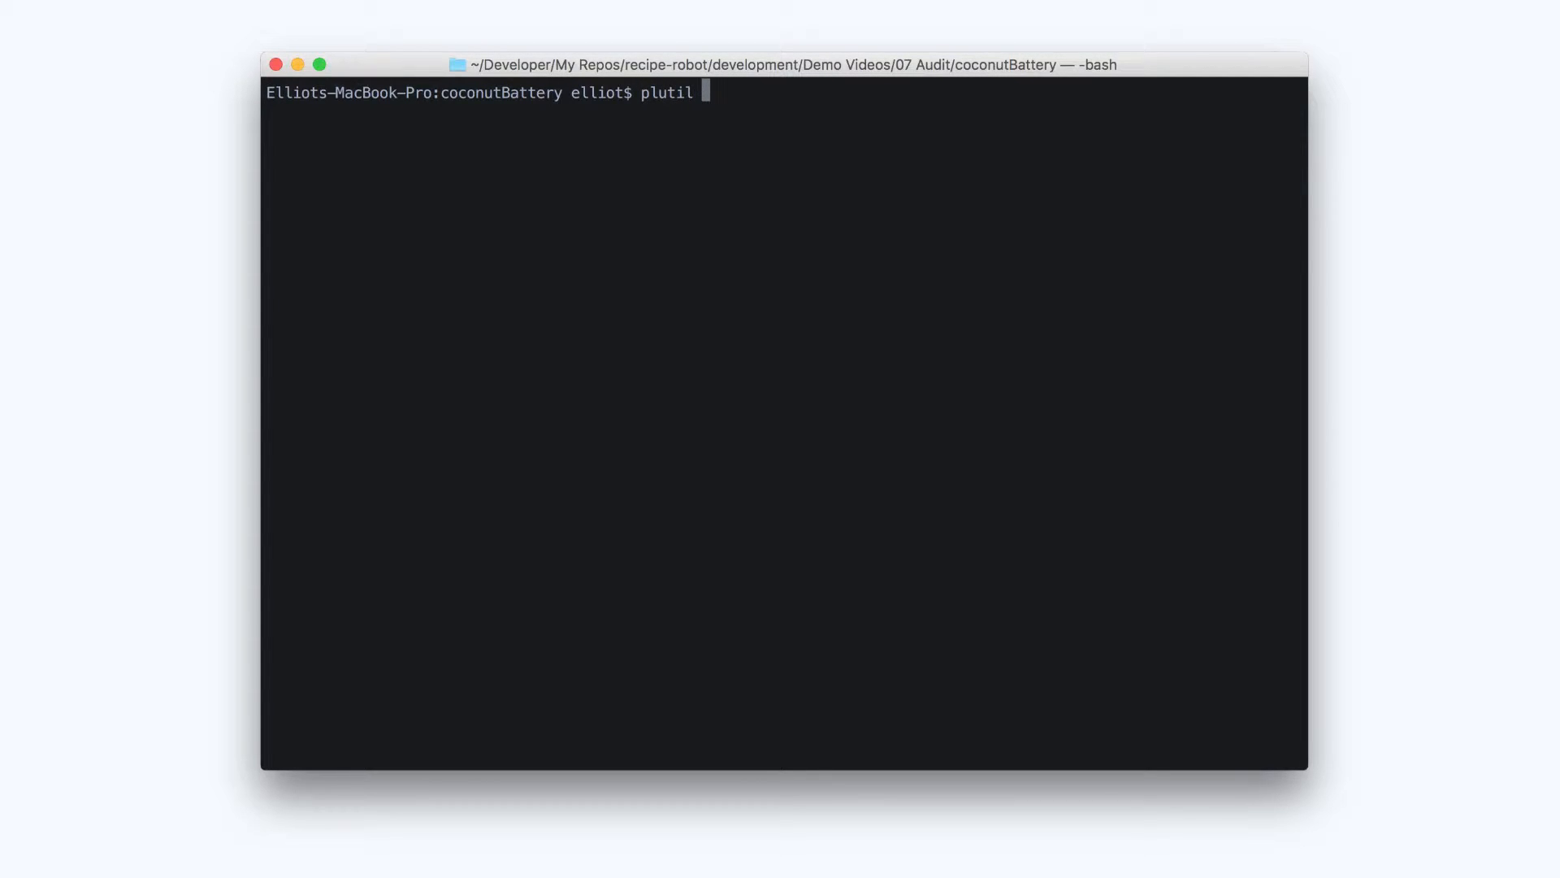
pyautogui.write('-convert xml1')
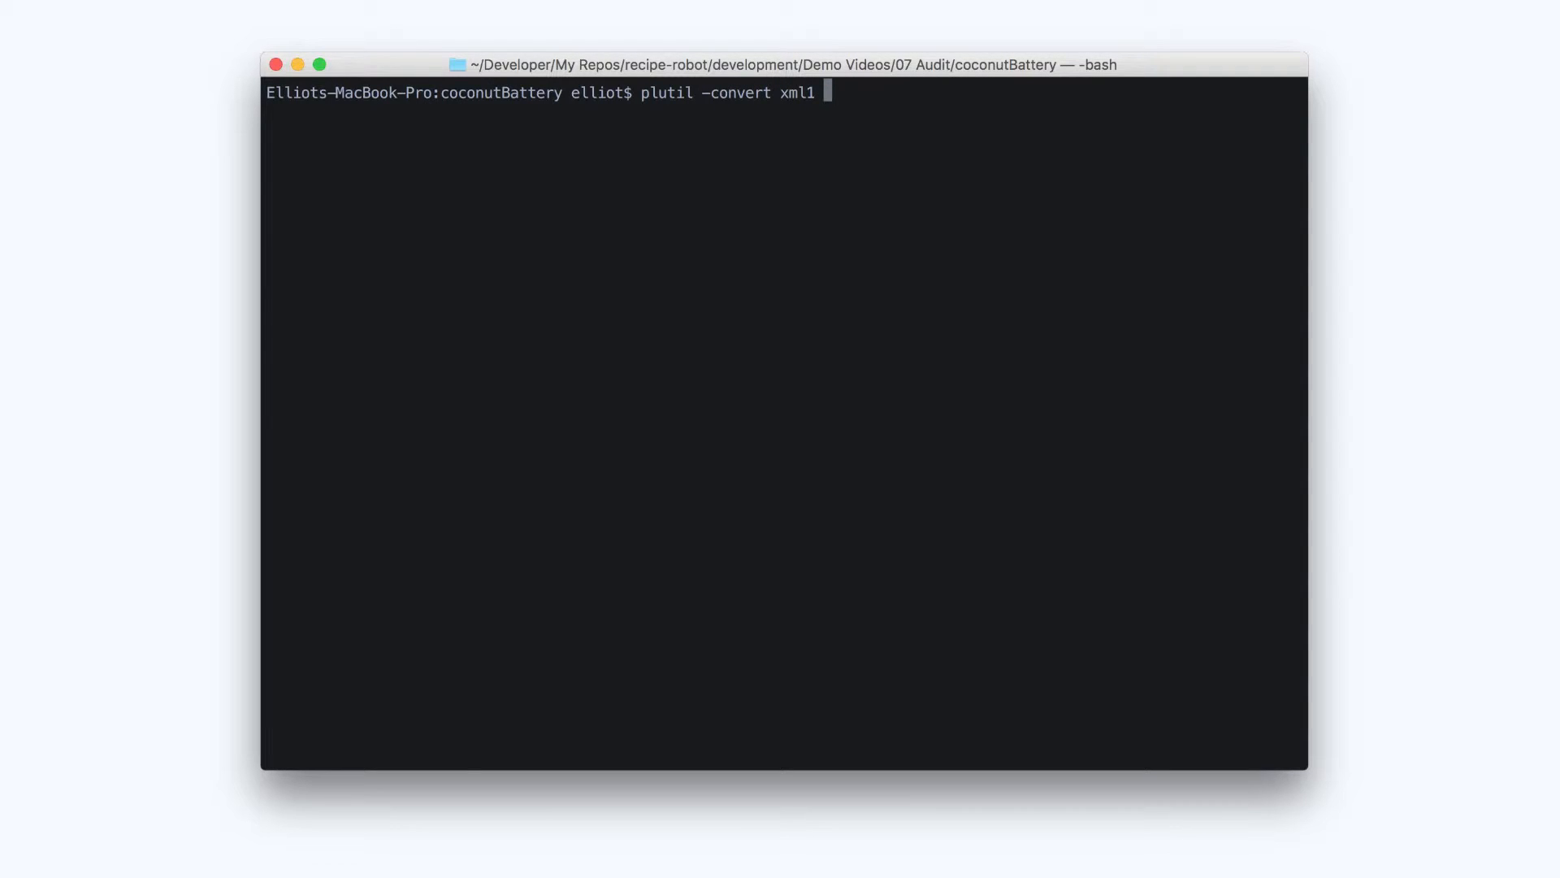
pyautogui.write('*.recipe')
pyautogui.write('recipe-robot --')
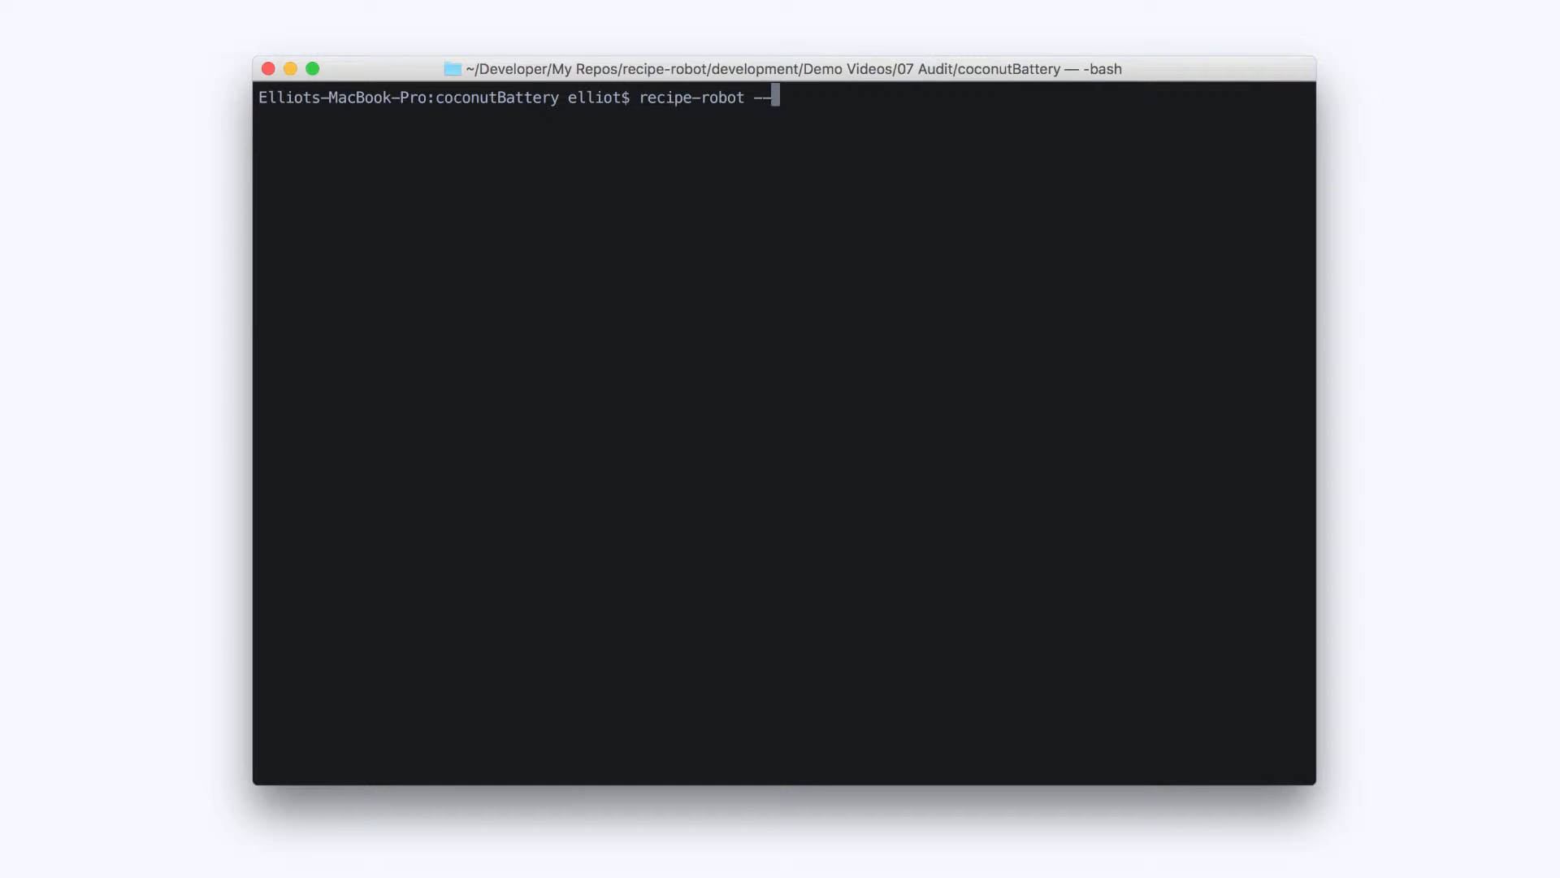
# Run recipe-robot --verbose --ignore-existing on the coconutBatteryIntel.xml feed URL
pyautogui.write('verbose --ignore-e')
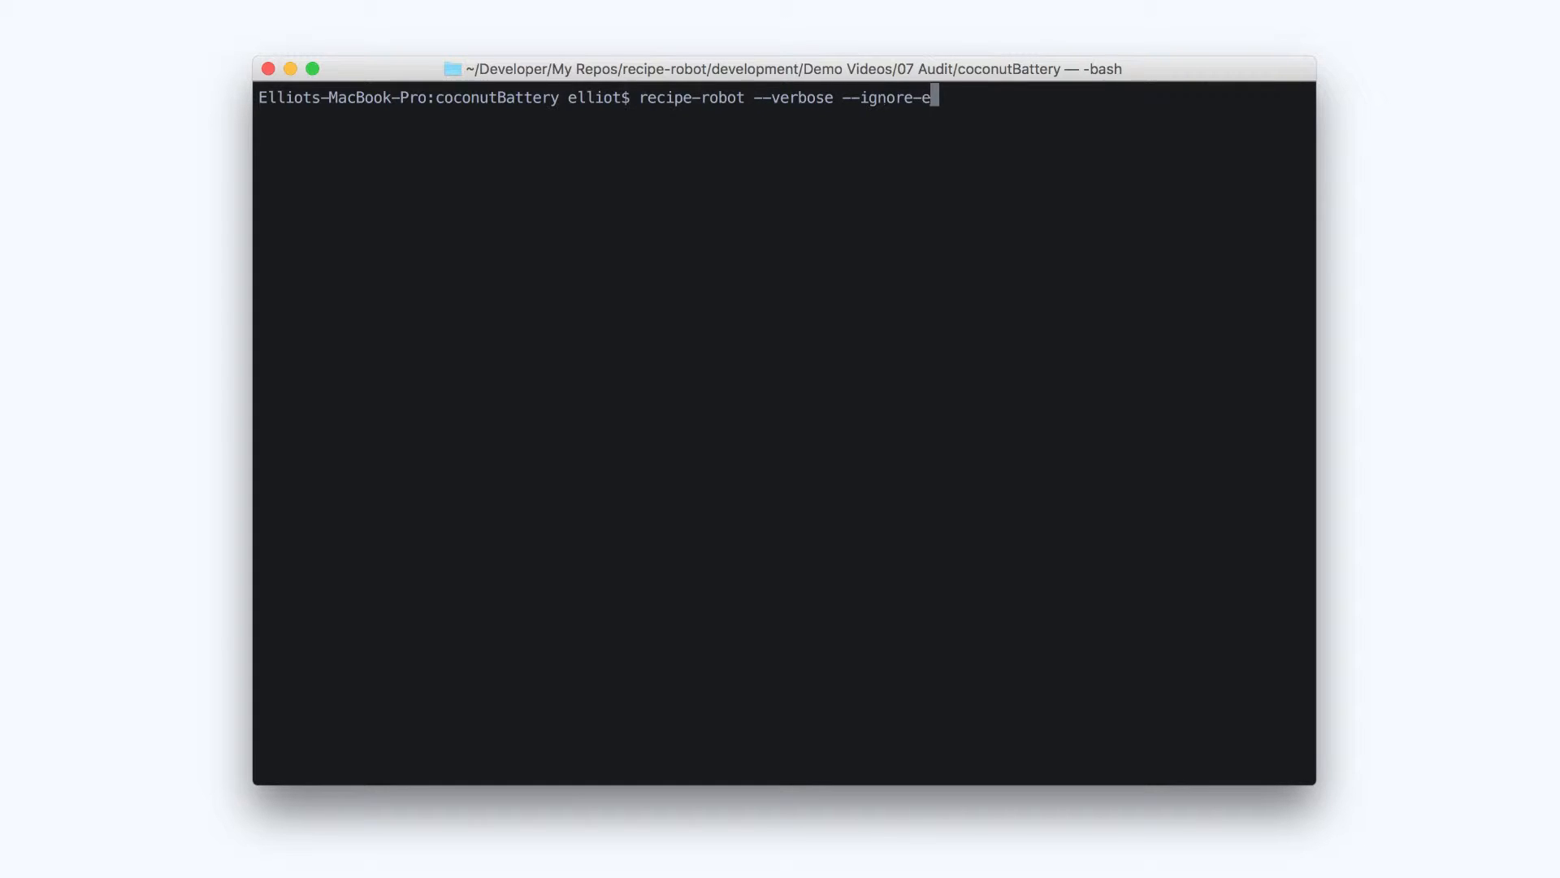
pyautogui.write('xisting http://updates.coconut-flavour.com/coconutBatteryIntel.xml')
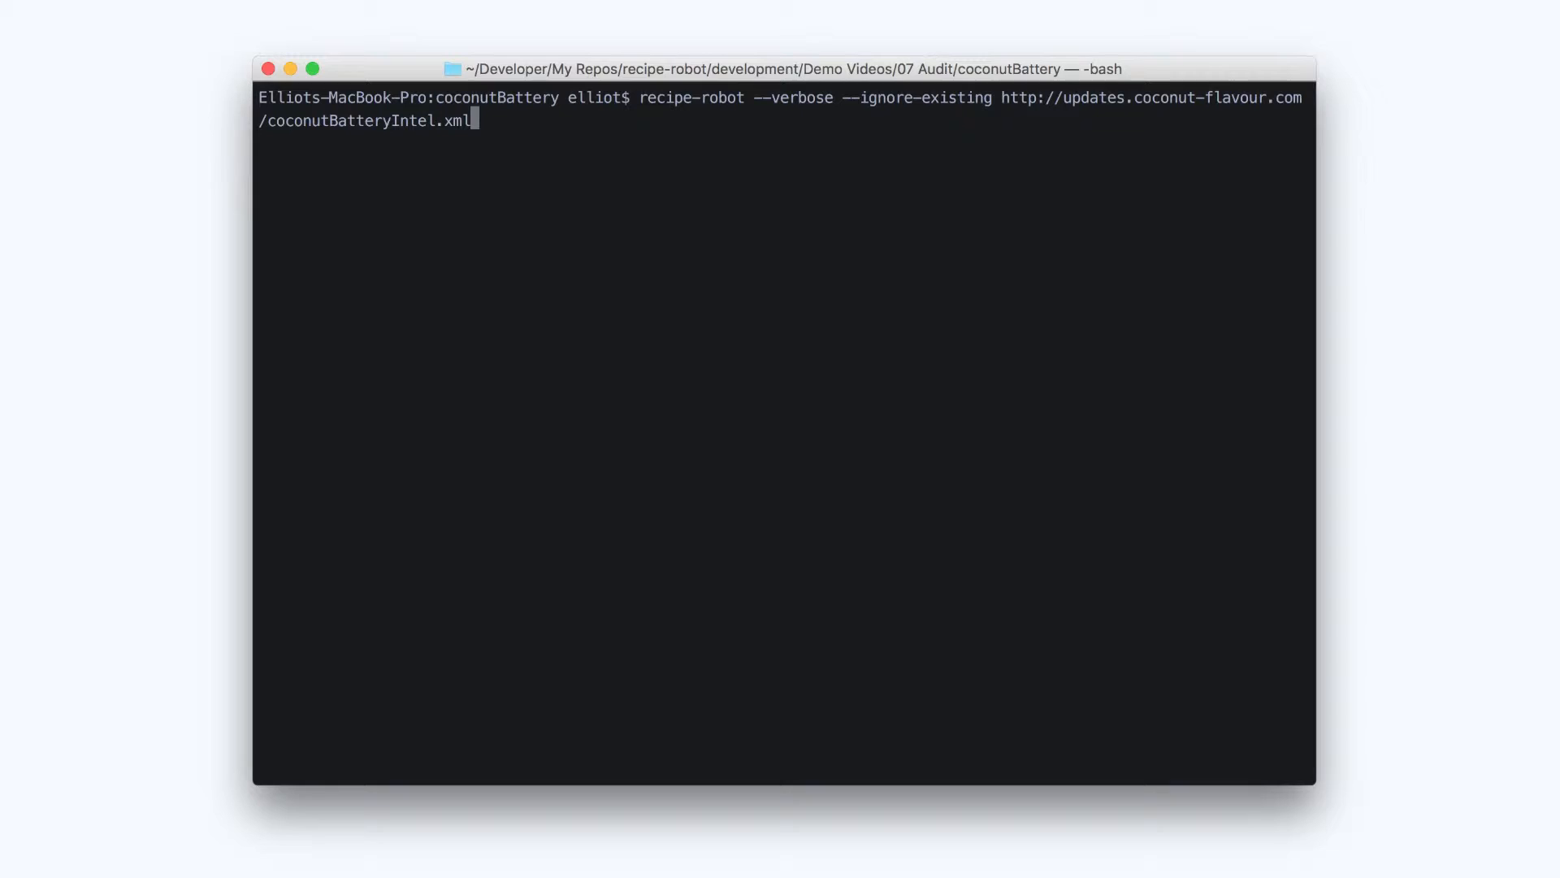
pyautogui.press('Return')
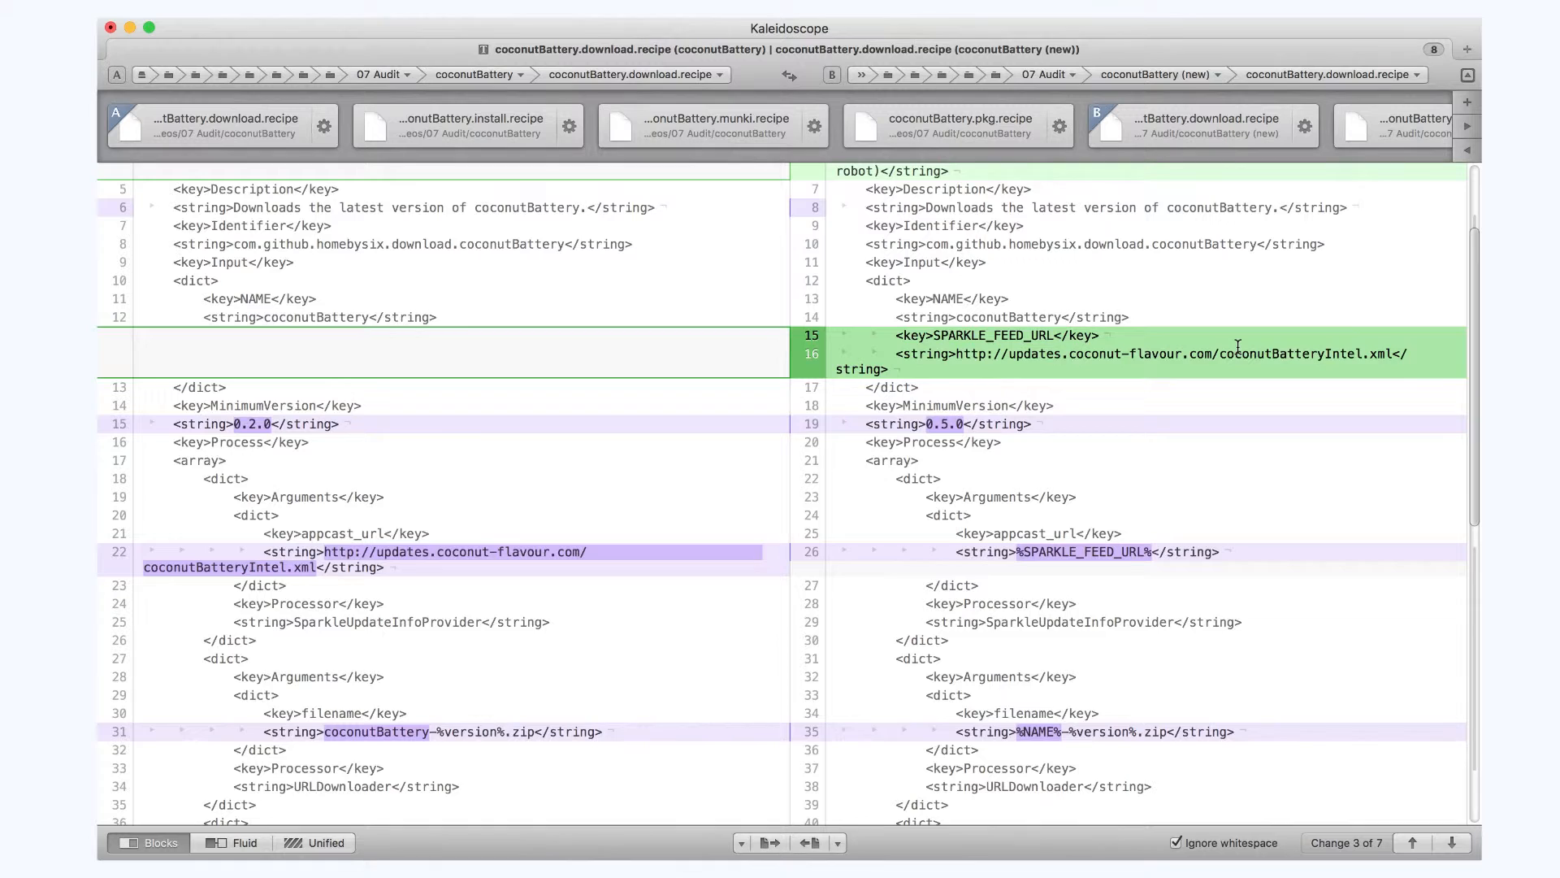
# Scroll to the final change: added Unarchiver and CodeSignatureVerifier steps in the download recipe
pyautogui.scroll(-3)
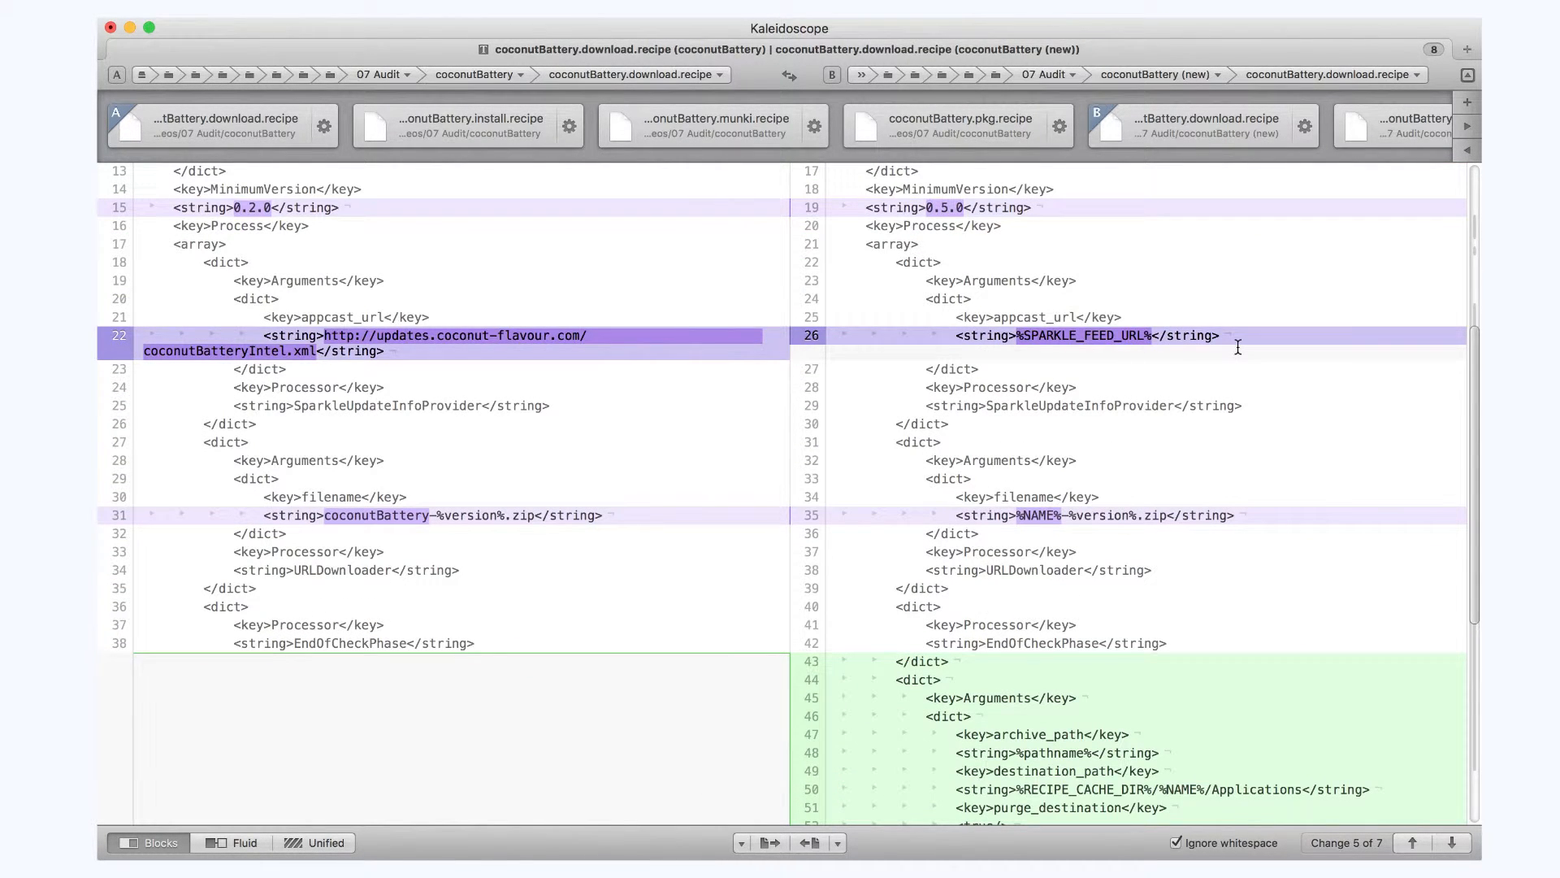
pyautogui.scroll(-3)
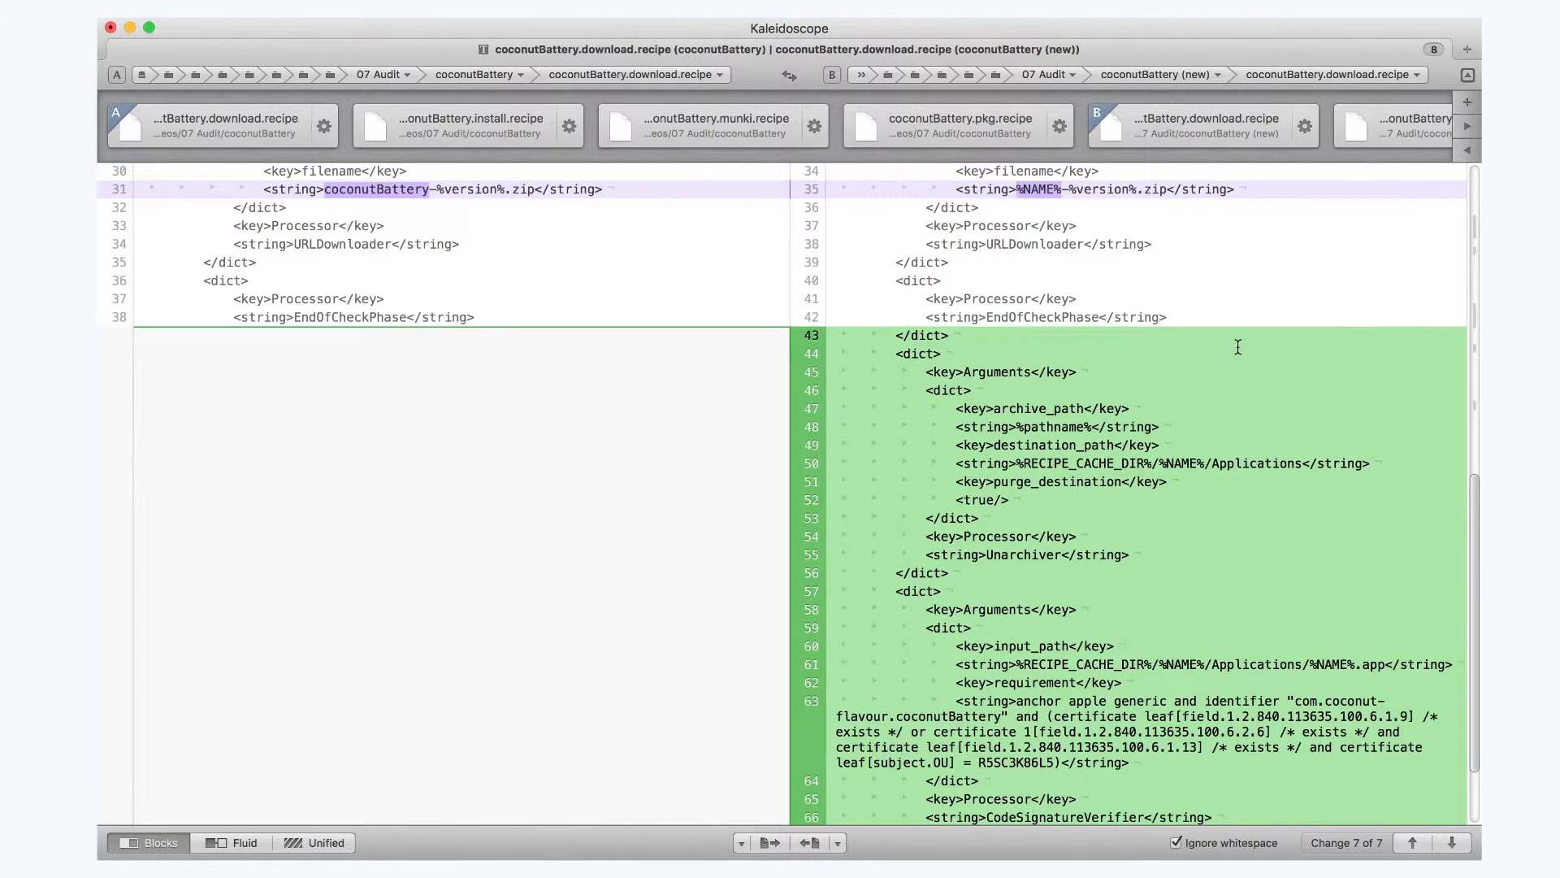
pyautogui.scroll(-3)
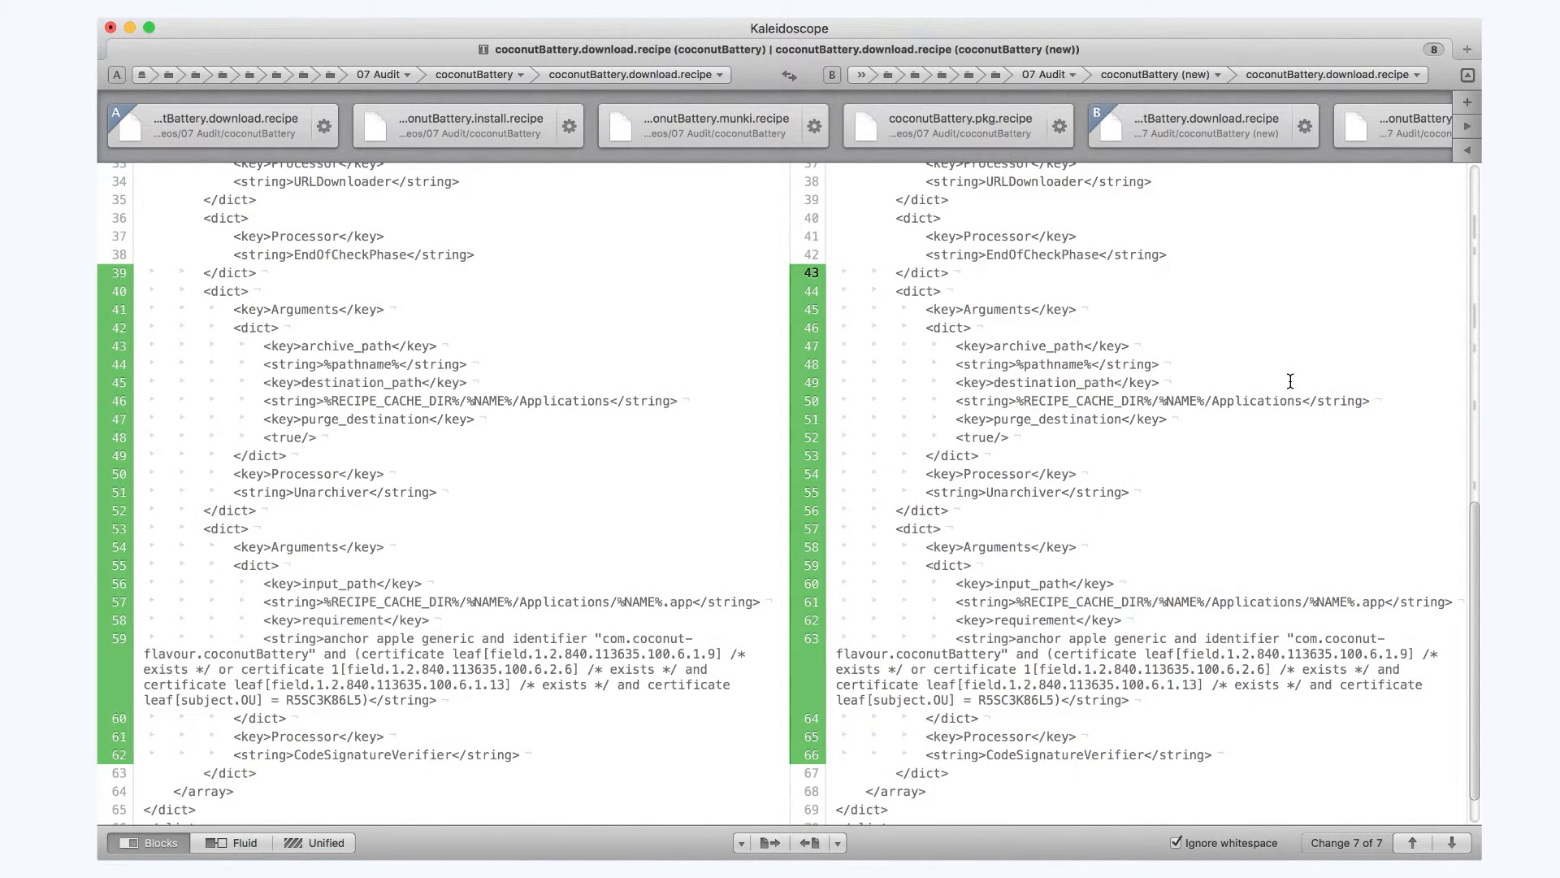
pyautogui.moveTo(1266, 370)
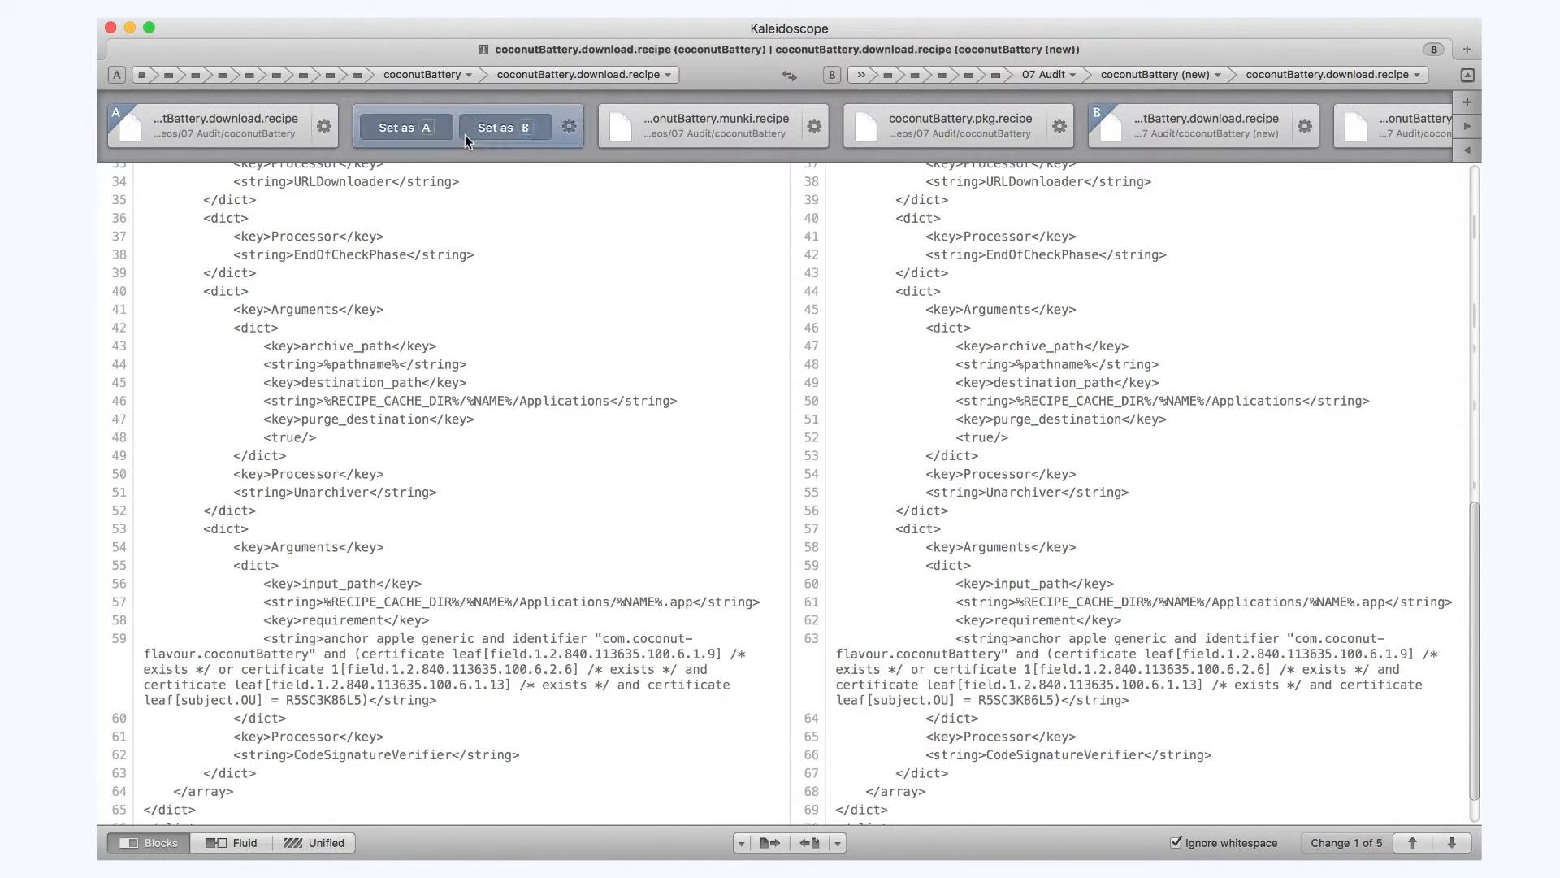
# In the install recipe comparison, merge the new description and remove the Unarchiver block
pyautogui.click(405, 127)
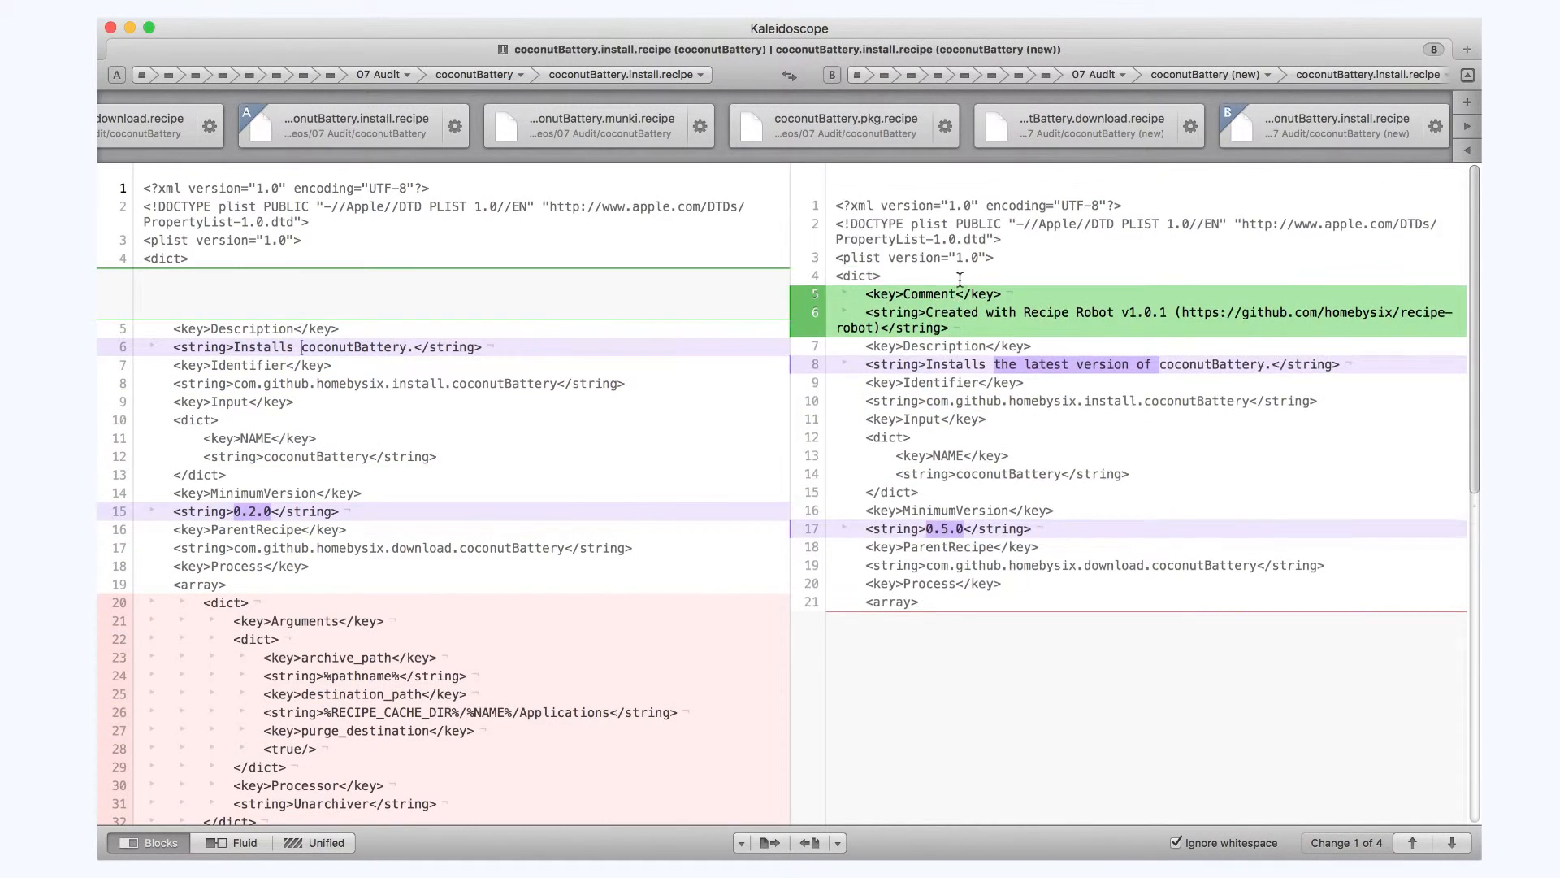
pyautogui.click(1456, 840)
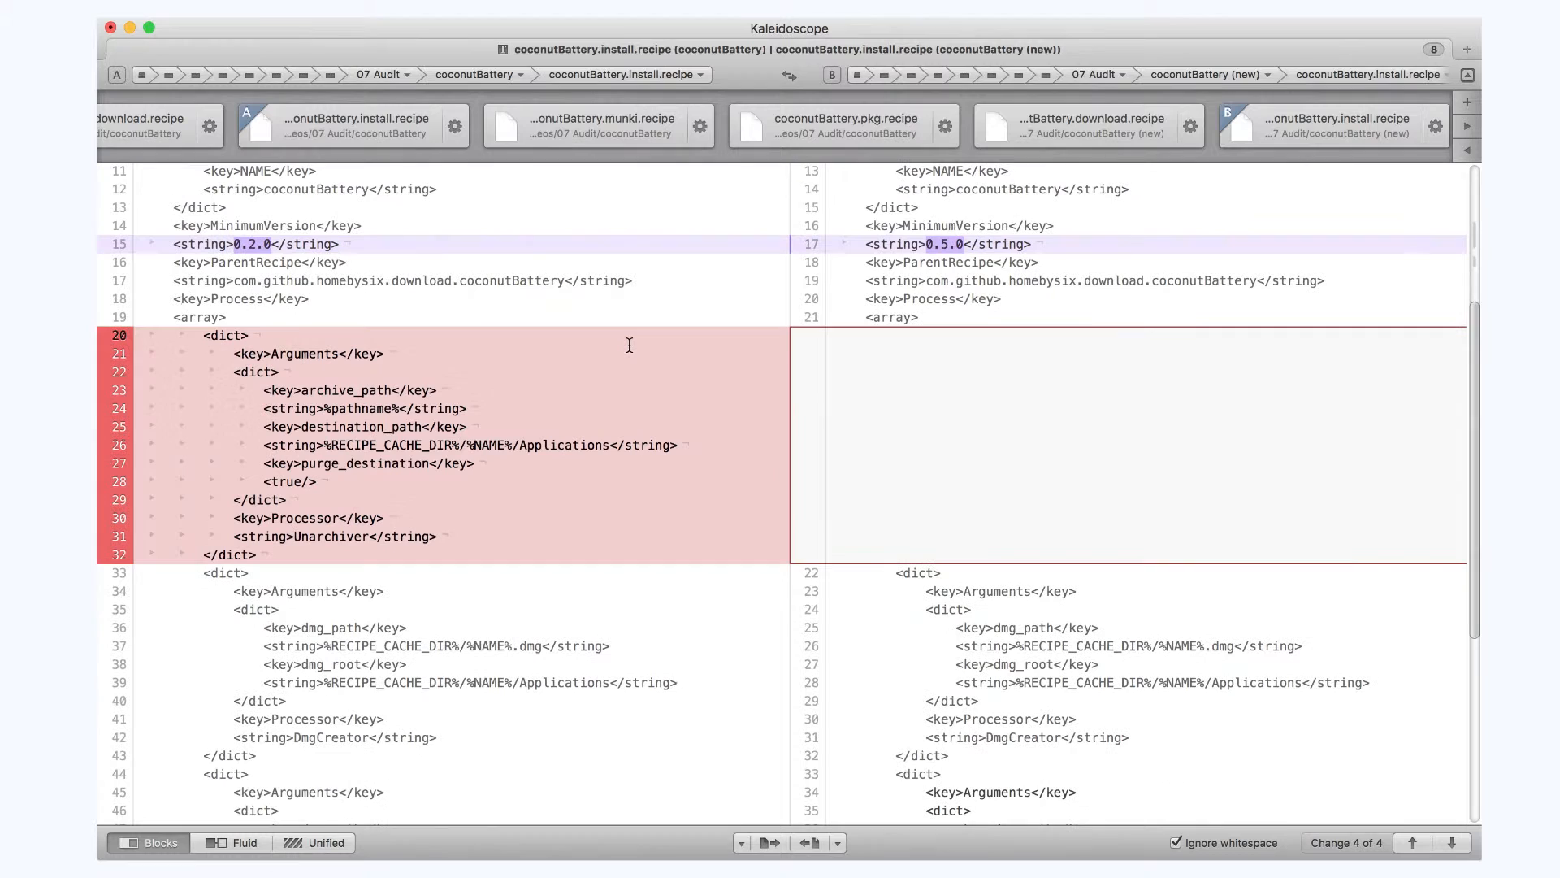
pyautogui.scroll(-3)
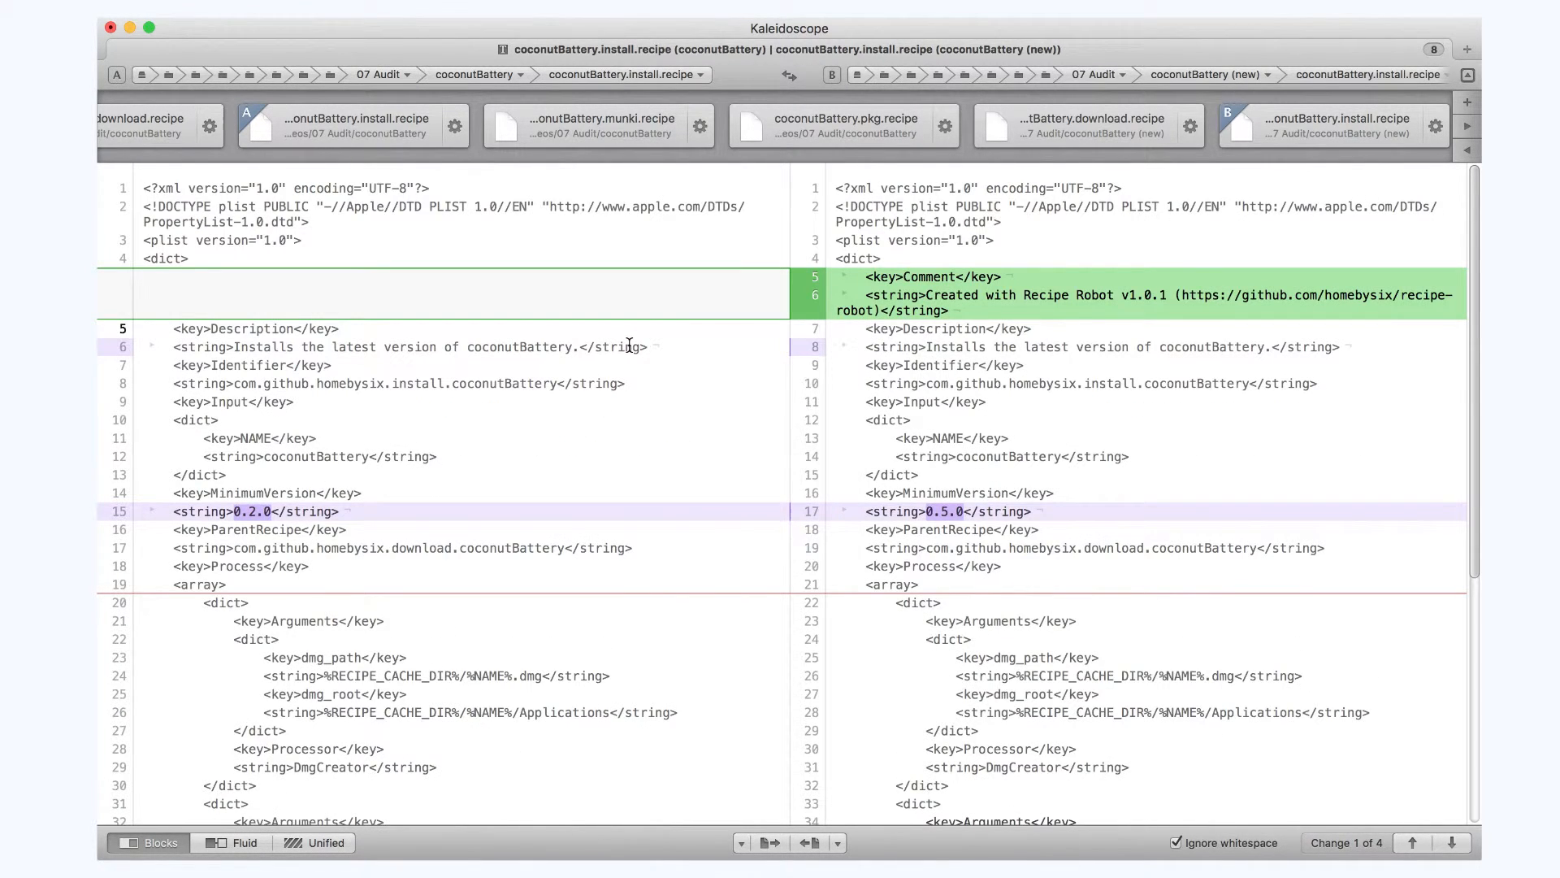
pyautogui.moveTo(578, 144)
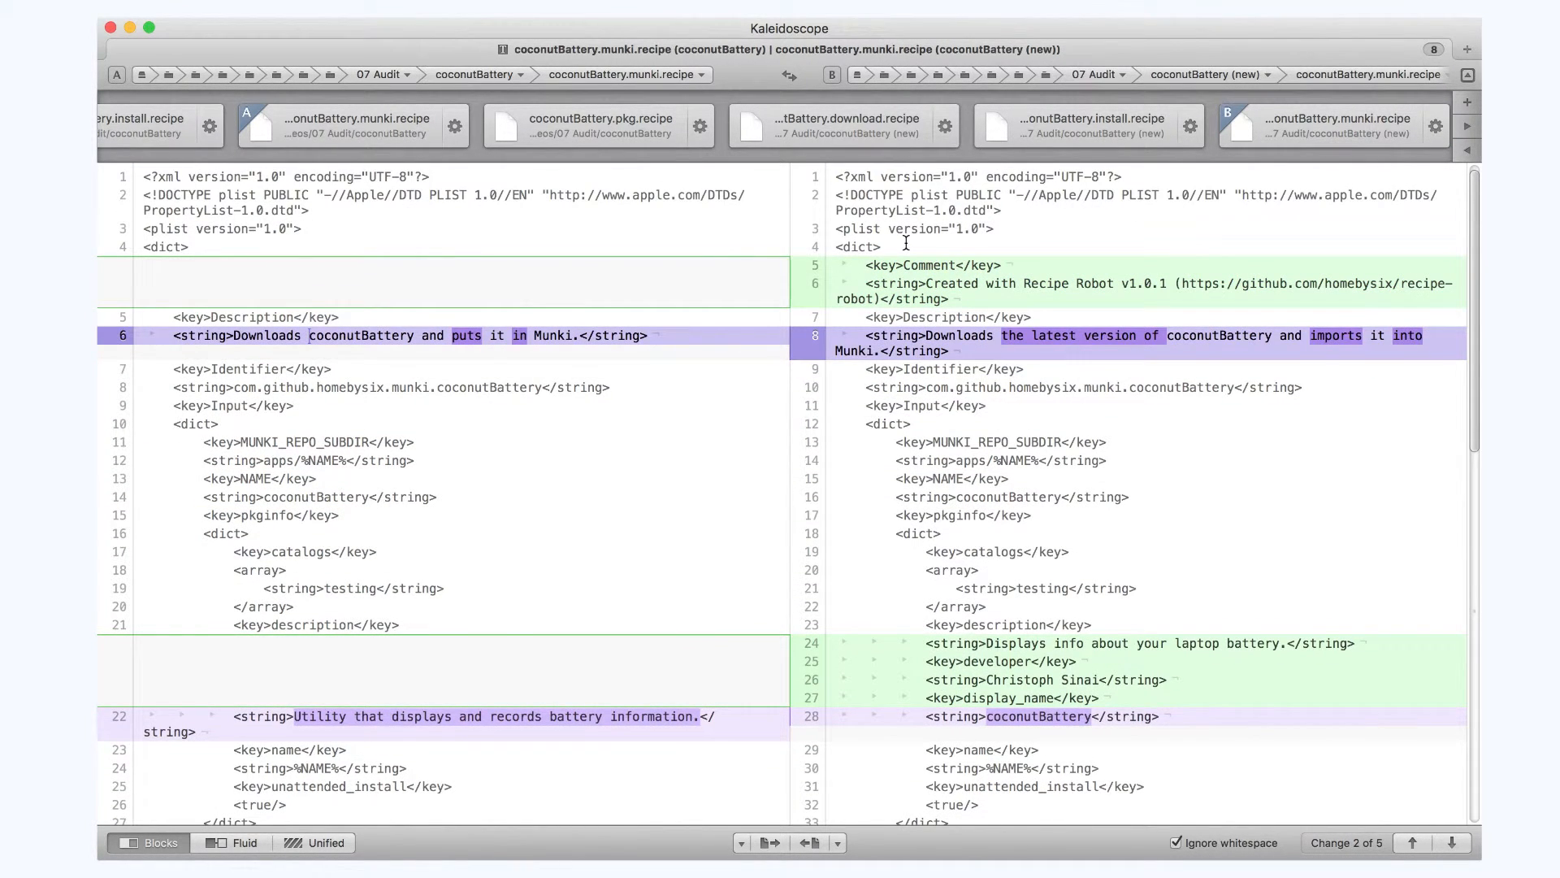
# Scroll to the munki recipe's last change, the old Unarchiver block to remove
pyautogui.scroll(-3)
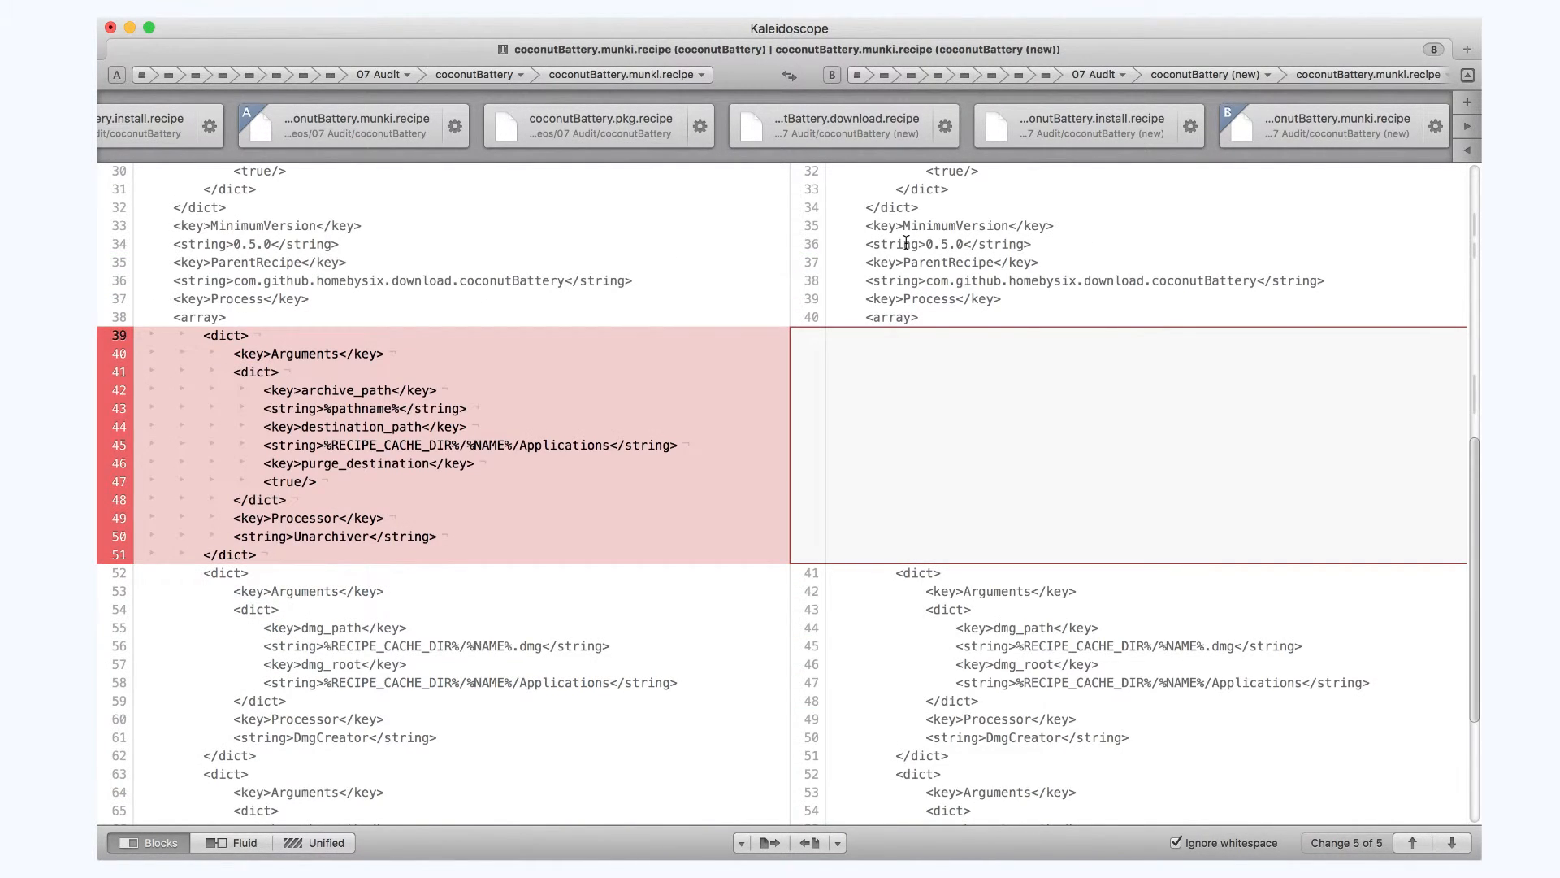
pyautogui.scroll(-3)
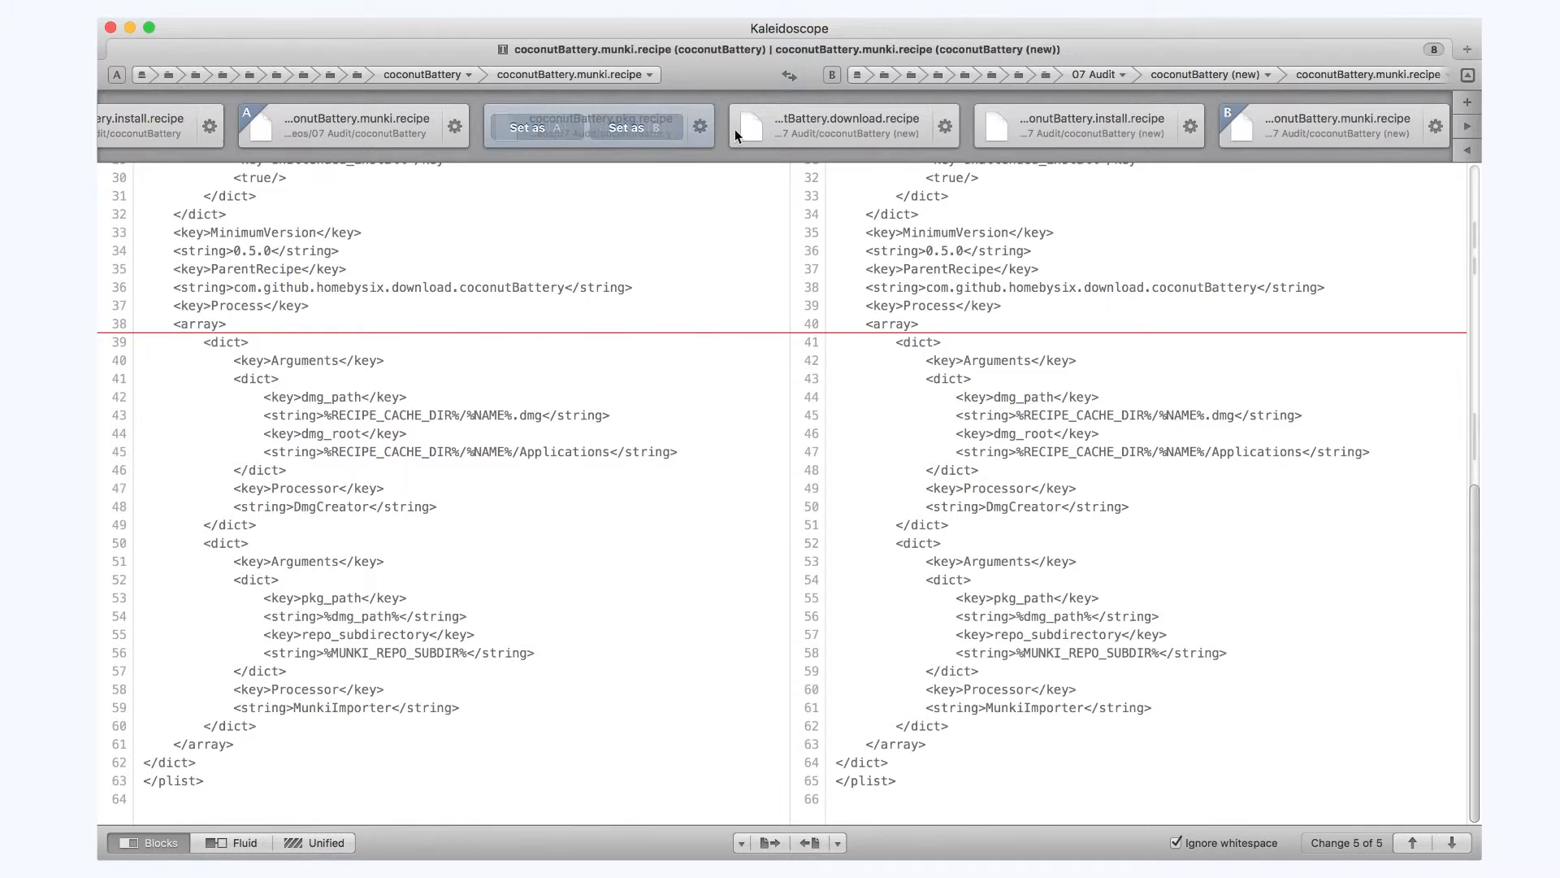
# Show the pkg recipe diff: added BUNDLE_ID input and bundle ID replaced by %BUNDLE_ID%
pyautogui.click(577, 126)
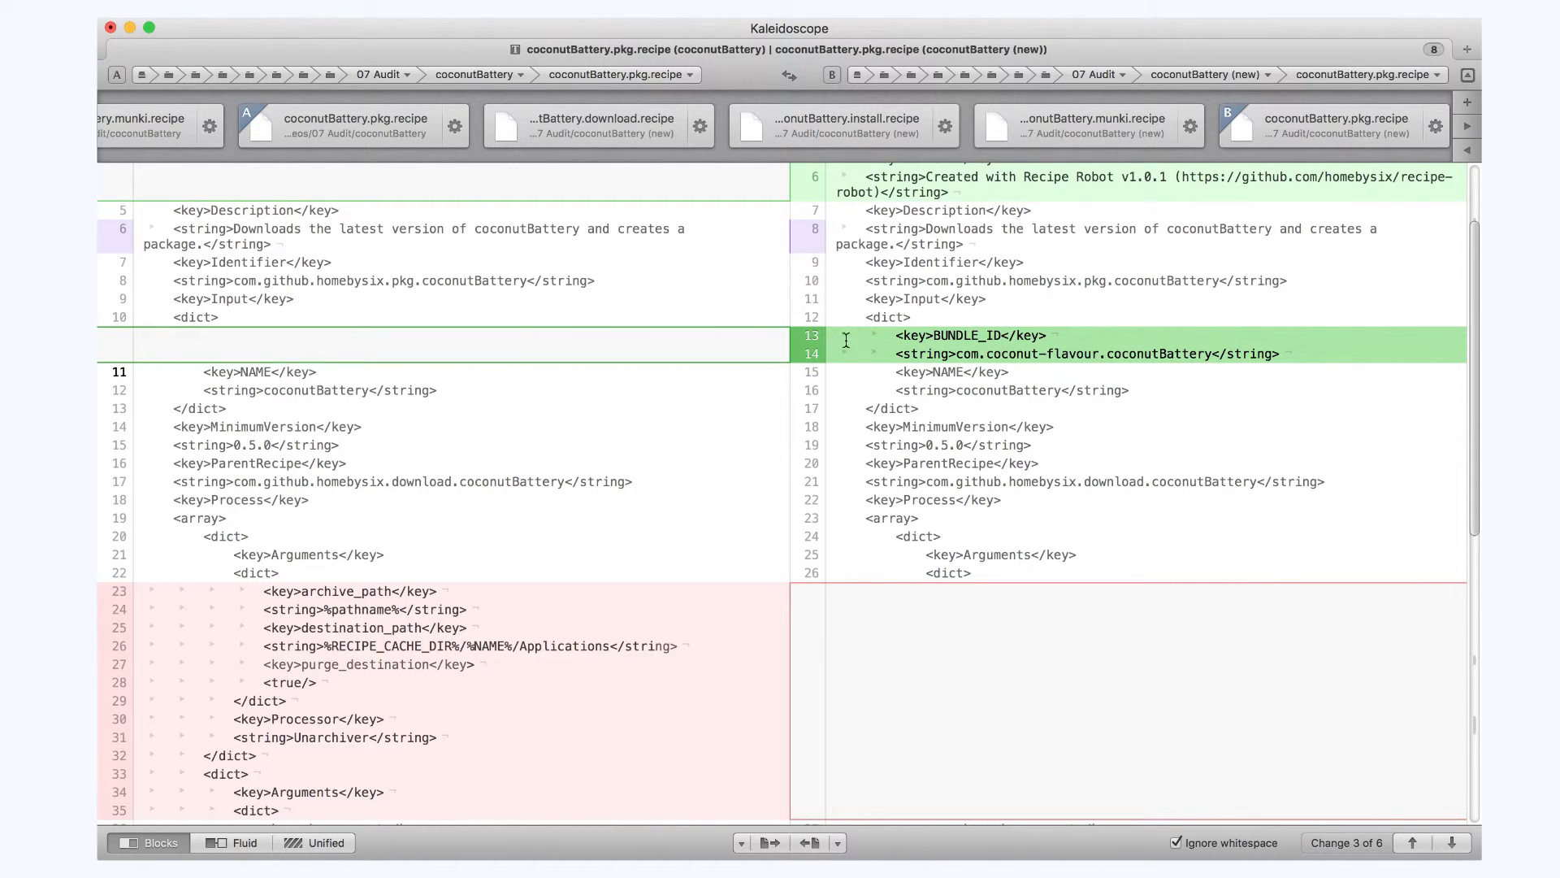
pyautogui.scroll(-3)
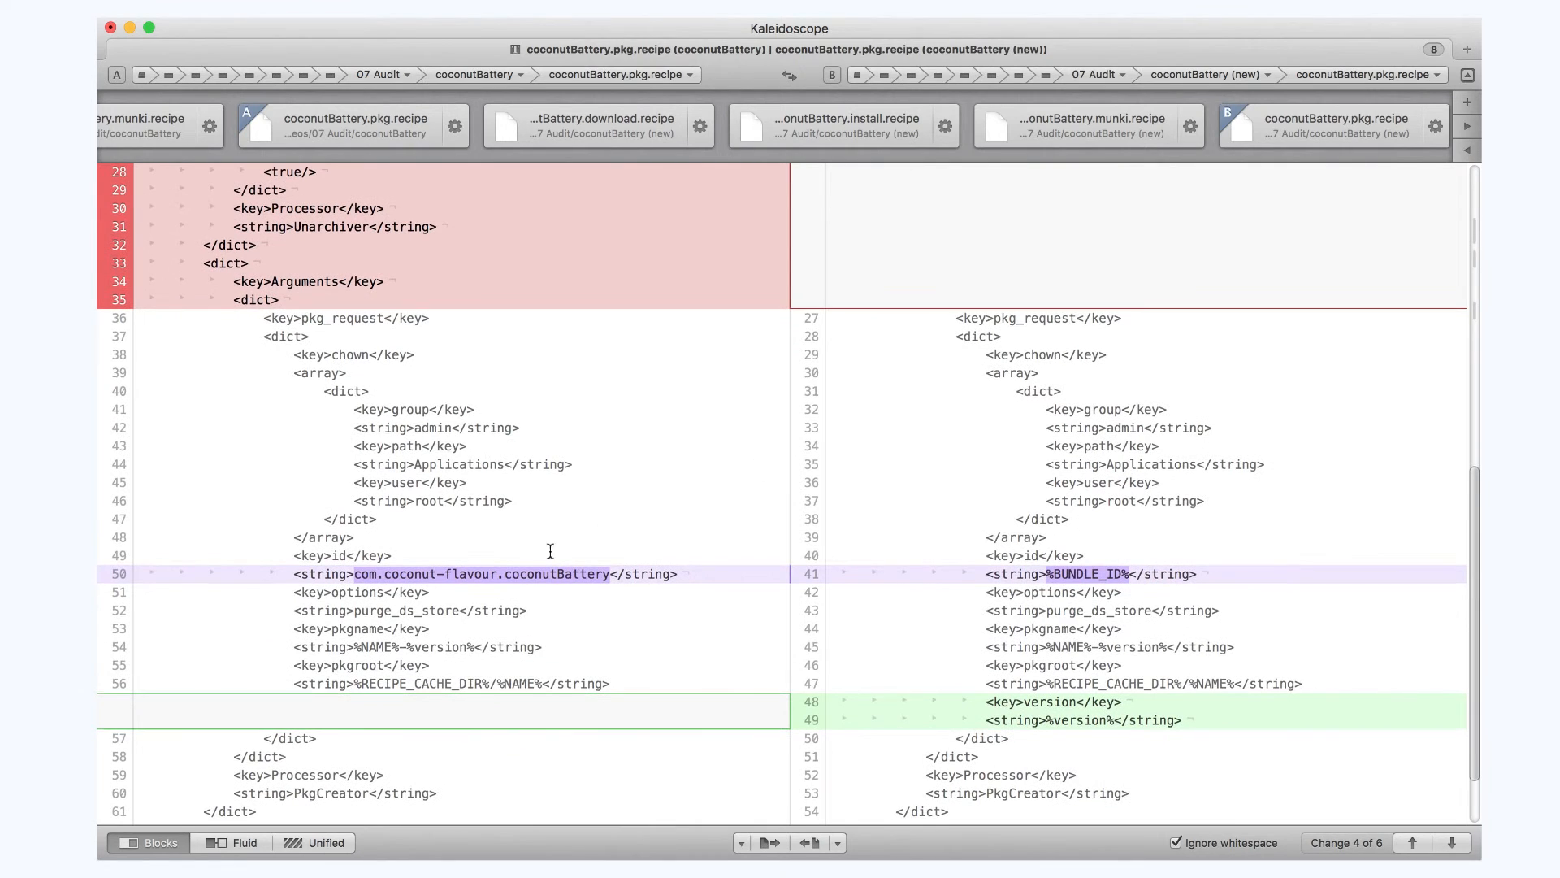